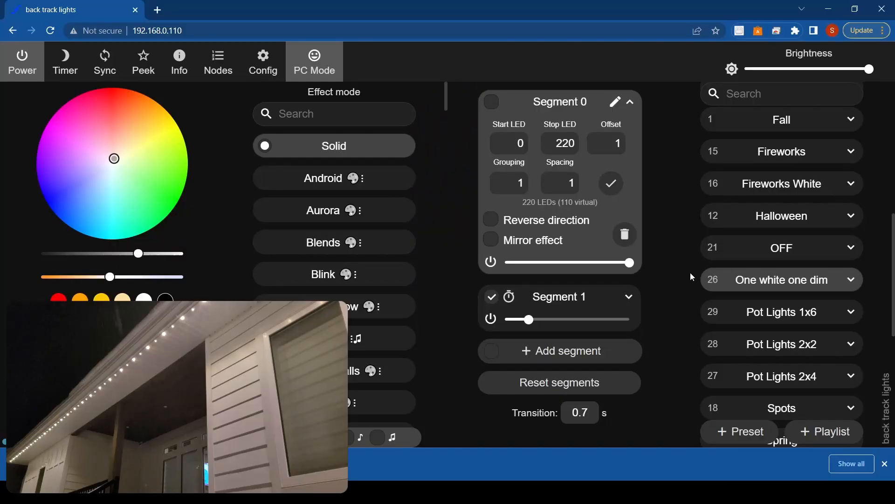
{"action": "mouse_move", "coordinate": [680, 207]}
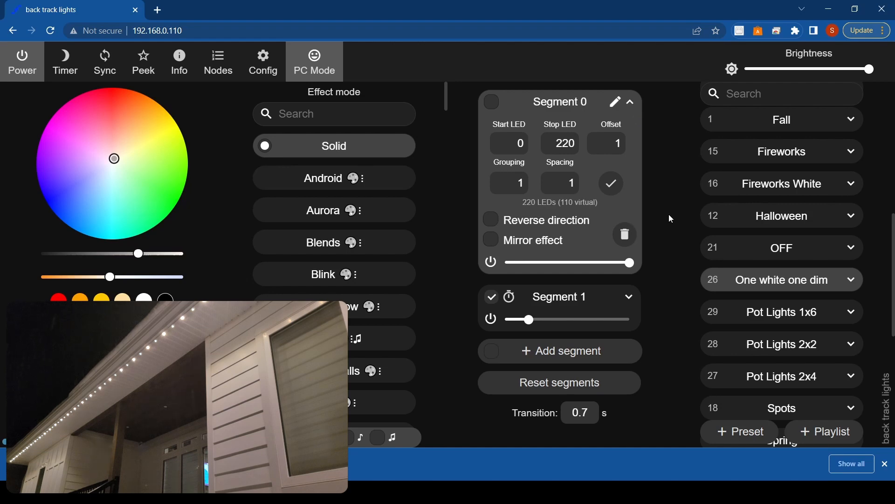
{"action": "mouse_move", "coordinate": [665, 231]}
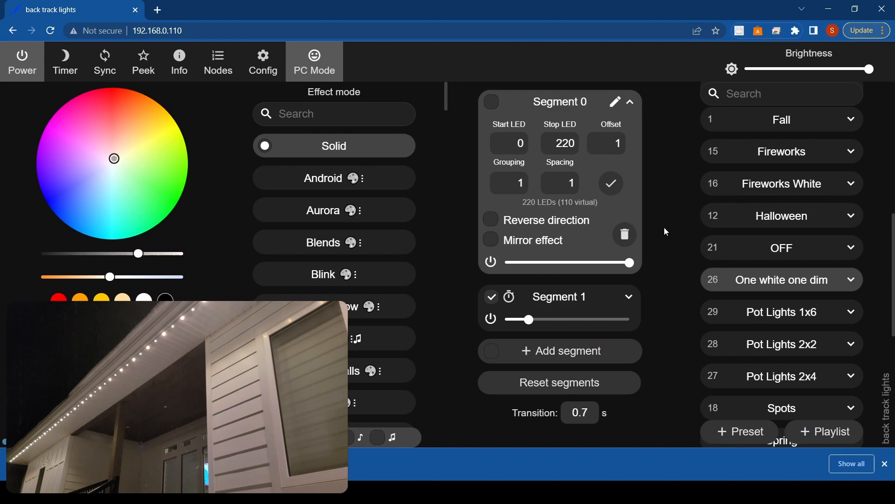
{"action": "mouse_move", "coordinate": [677, 222]}
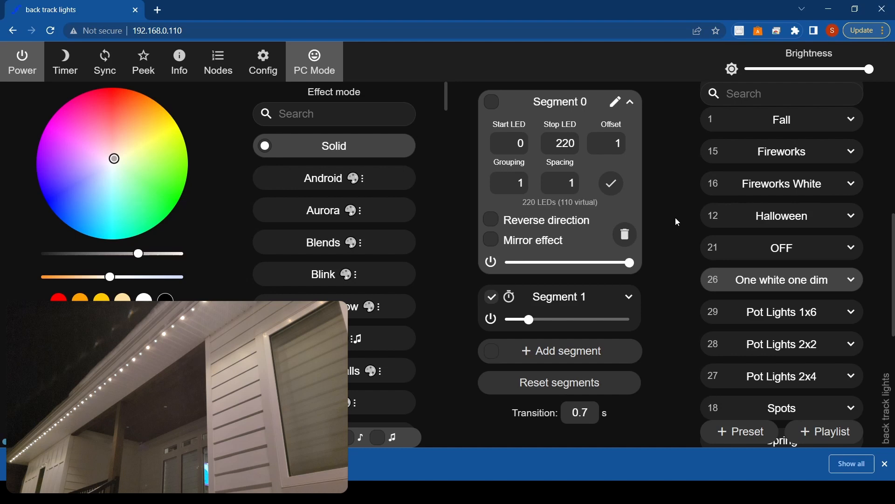
{"action": "mouse_move", "coordinate": [644, 132]}
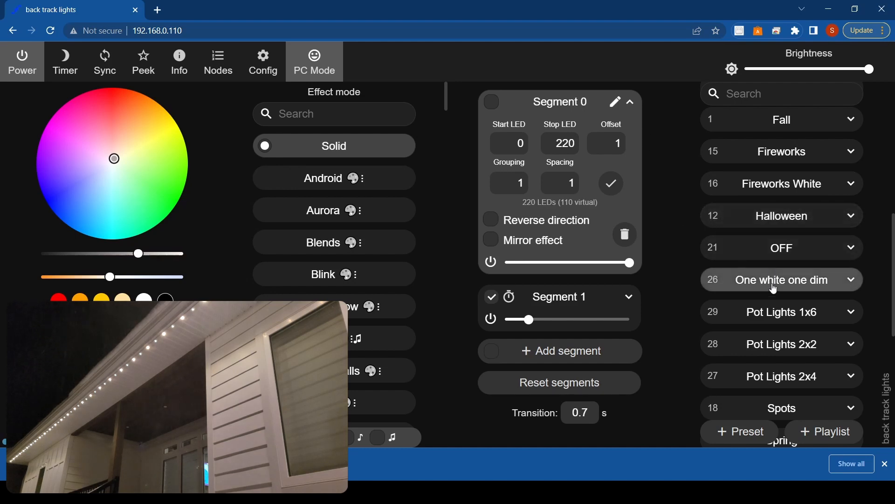
{"action": "mouse_move", "coordinate": [748, 292]}
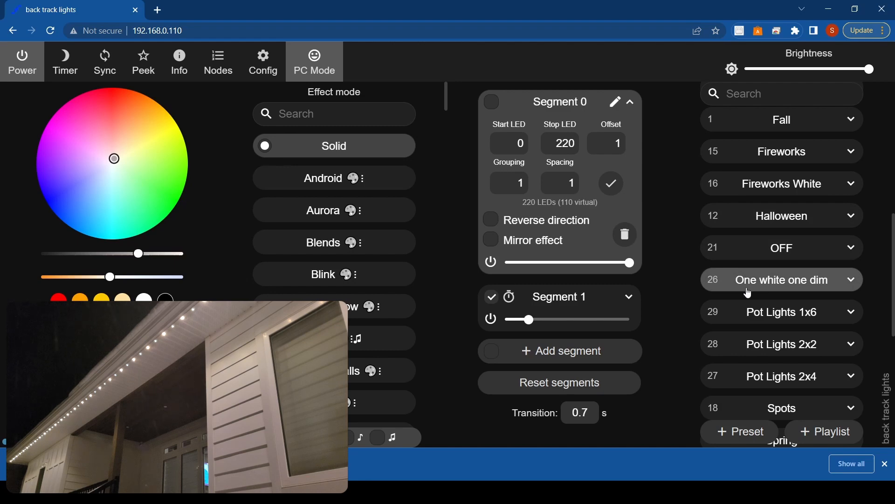
Load the All White preset and add a second segment spanning LEDs 0 to 225.
{"action": "scroll", "scroll_direction": "up", "scroll_amount": 3}
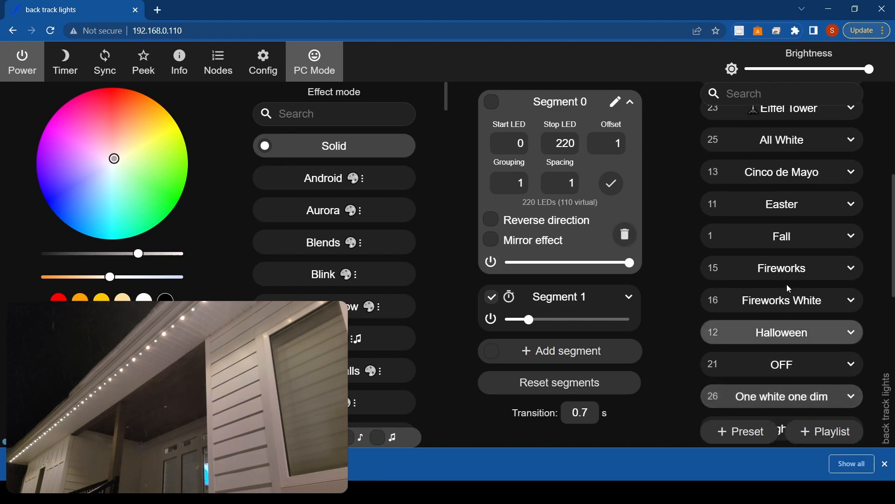
{"action": "left_click", "coordinate": [782, 139]}
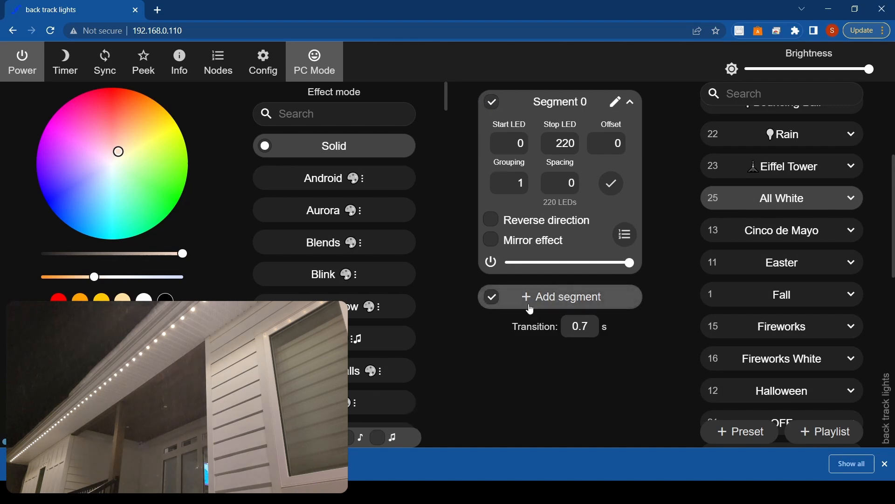
{"action": "left_click", "coordinate": [560, 296]}
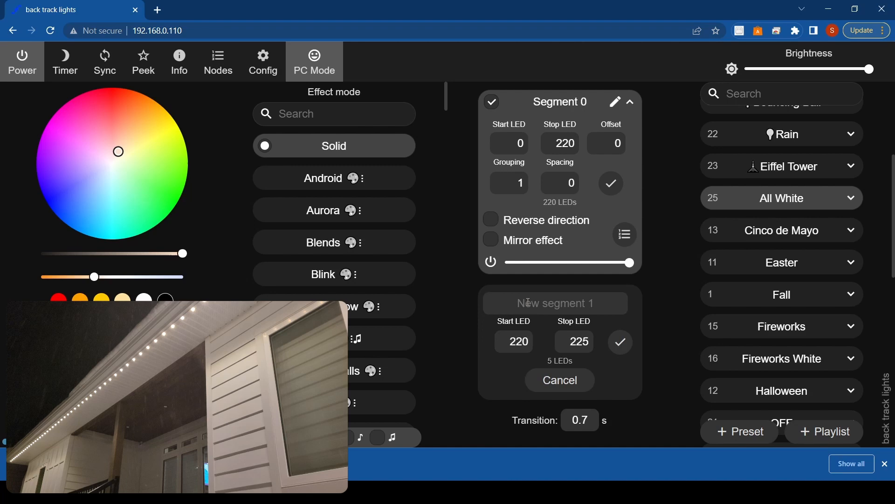
{"action": "mouse_move", "coordinate": [494, 346]}
{"action": "type", "text": "0"}
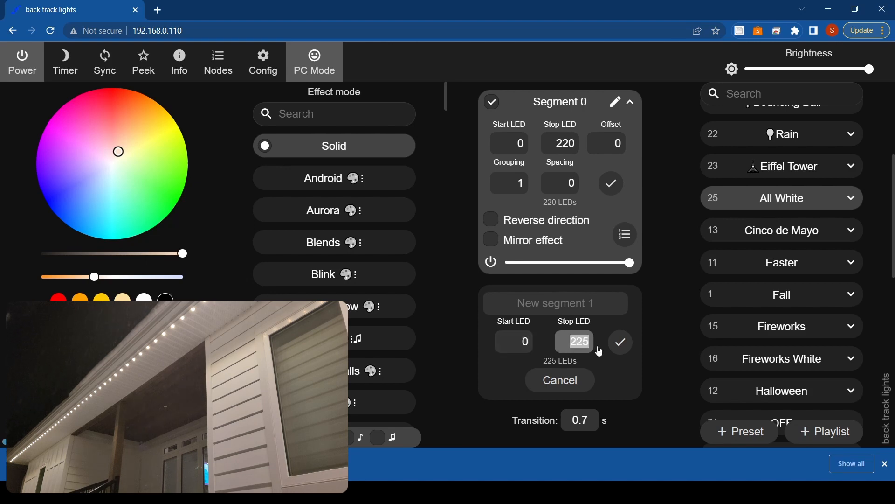
{"action": "left_click", "coordinate": [621, 342]}
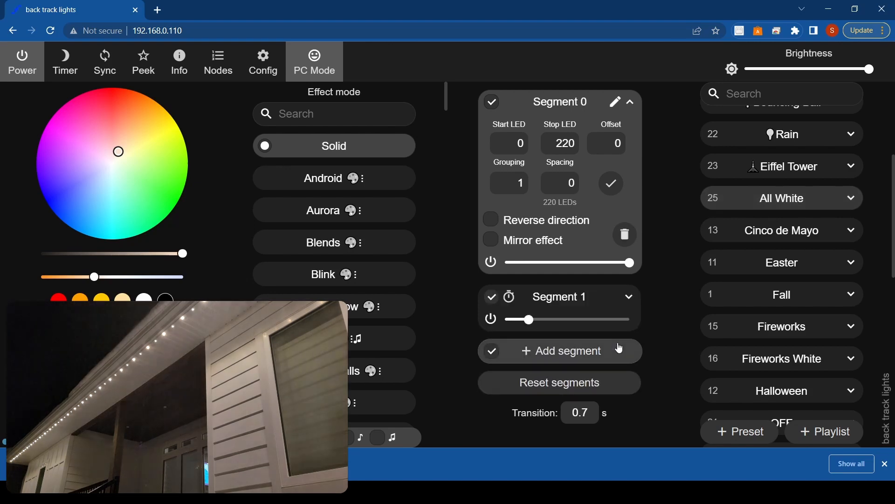
Give both segments spacing 1 over LEDs 0–220, with Segment 0 offset 1 and Segment 1 offset 0.
{"action": "left_click", "coordinate": [630, 297]}
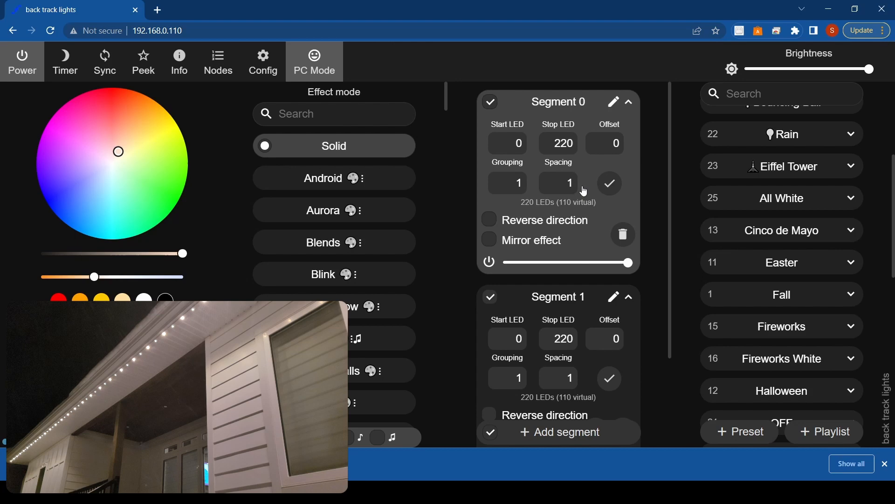
{"action": "mouse_move", "coordinate": [590, 167]}
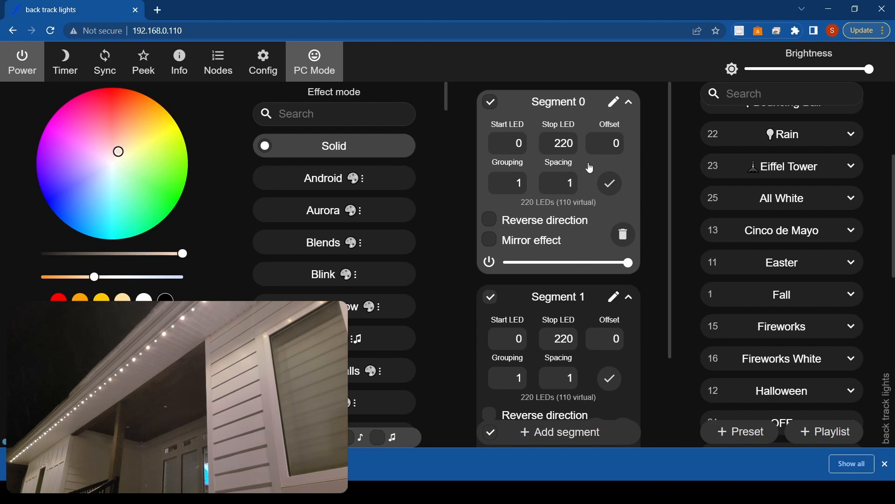
{"action": "mouse_move", "coordinate": [550, 245]}
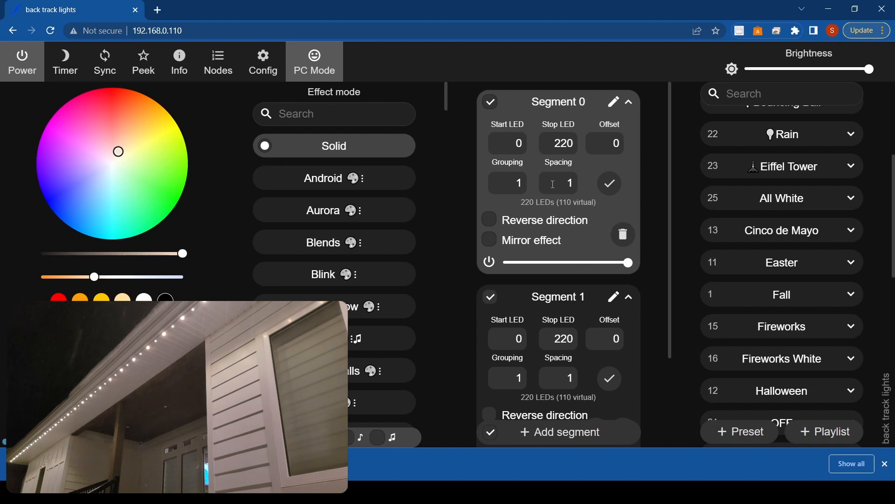
{"action": "left_click", "coordinate": [558, 183]}
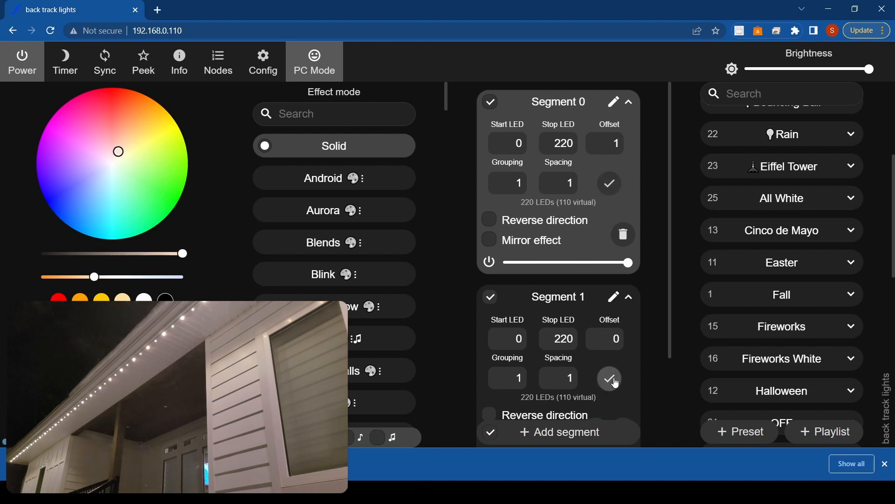
{"action": "scroll", "scroll_direction": "down", "scroll_amount": 3}
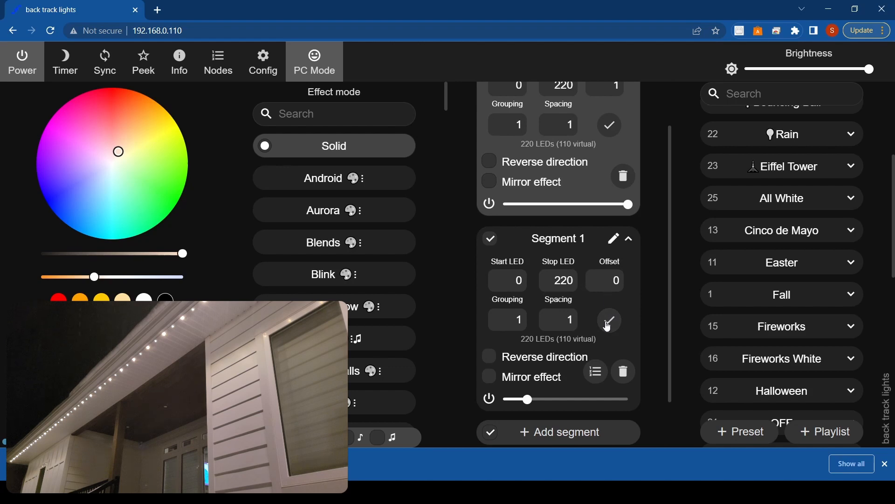
{"action": "mouse_move", "coordinate": [514, 222]}
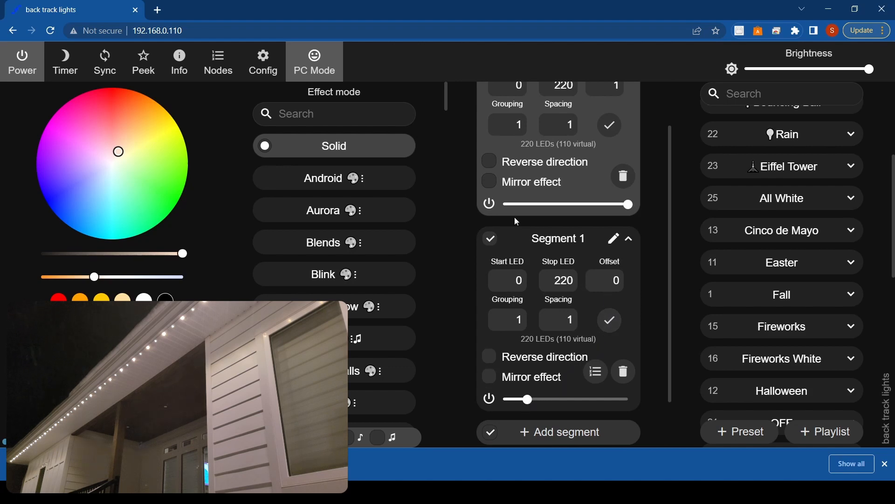
{"action": "mouse_move", "coordinate": [528, 398]}
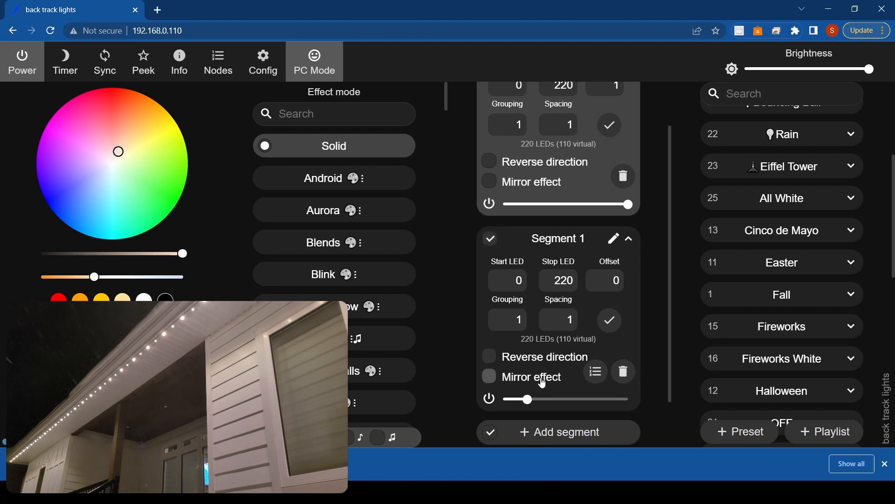
{"action": "mouse_move", "coordinate": [549, 428]}
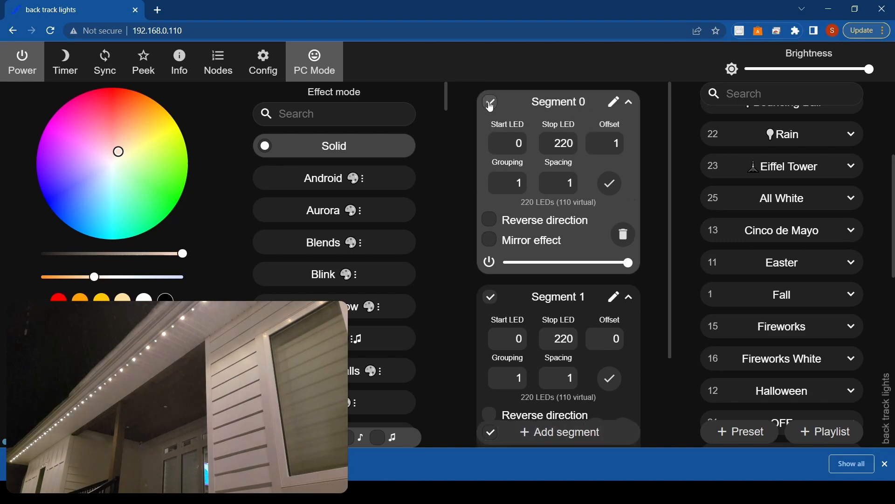
Deselect Segment 0 and preview the Blink and Bpm effects on Segment 1 alone.
{"action": "left_click", "coordinate": [489, 101]}
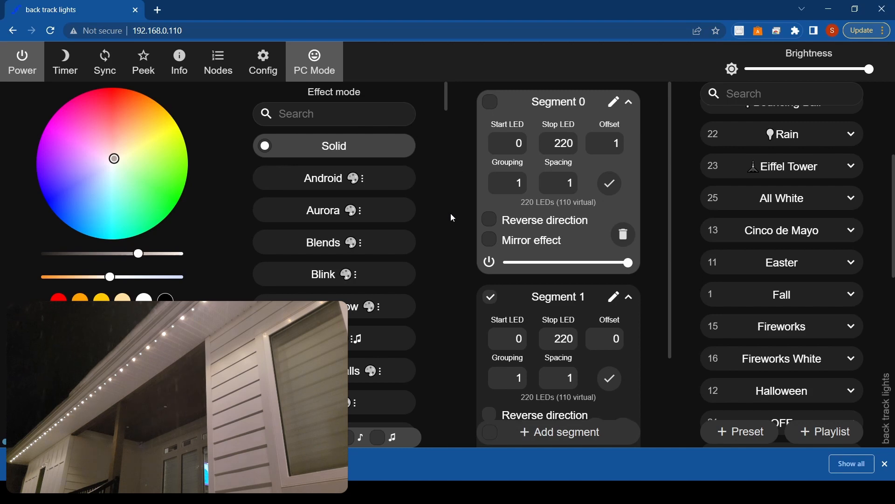
{"action": "scroll", "scroll_direction": "down", "scroll_amount": 3}
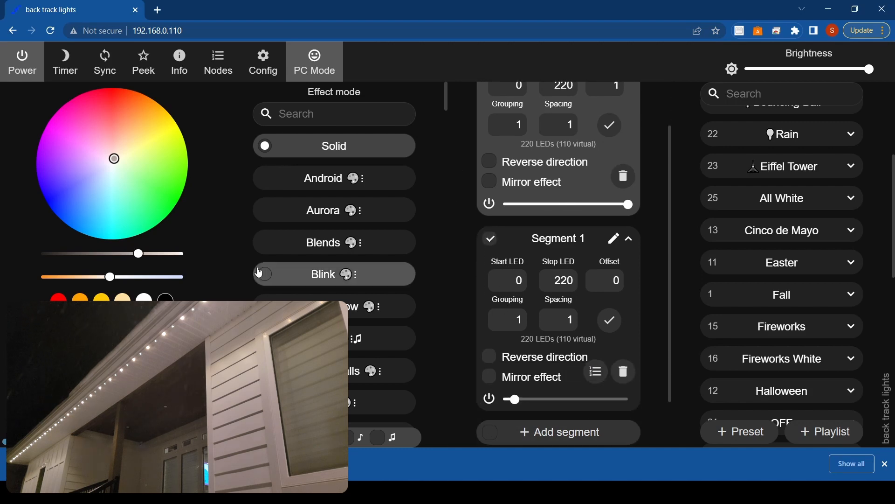
{"action": "left_click", "coordinate": [175, 187]}
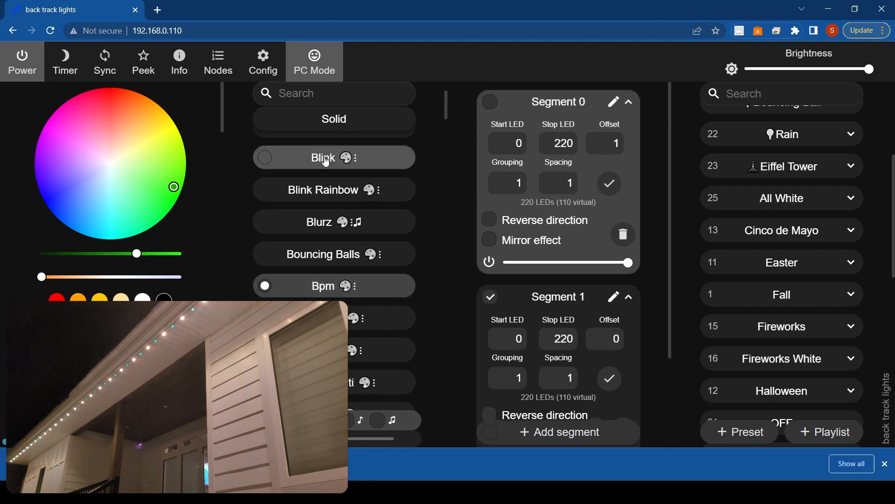
Return to Solid and give both segments grouping 2 and spacing 2, Segment 0 offset 2.
{"action": "left_click", "coordinate": [334, 118]}
{"action": "type", "text": "2"}
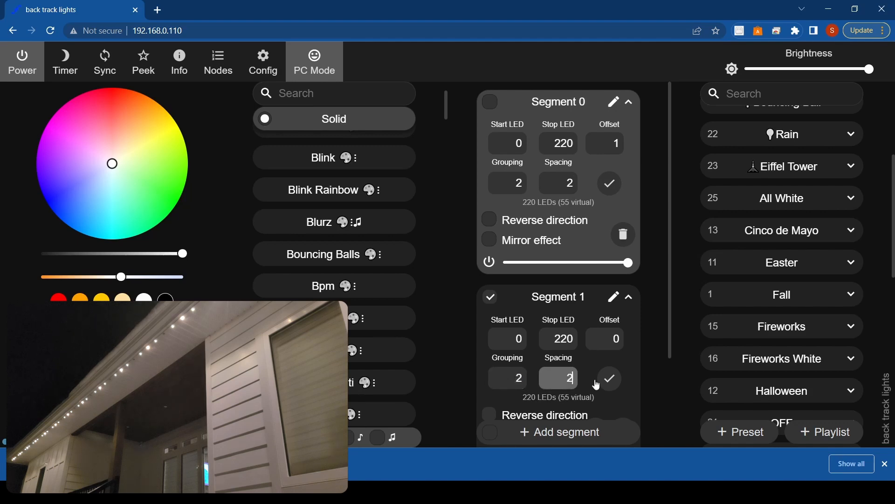
{"action": "left_click", "coordinate": [609, 377]}
{"action": "type", "text": "2"}
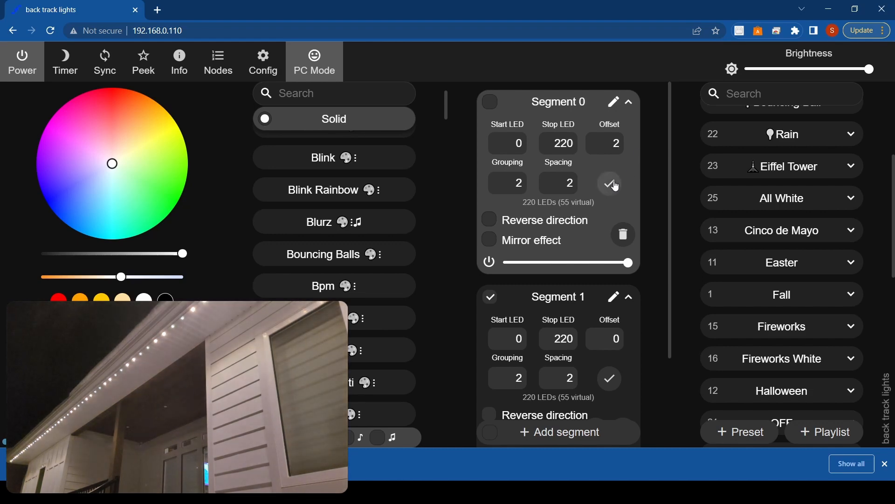
{"action": "mouse_move", "coordinate": [610, 187]}
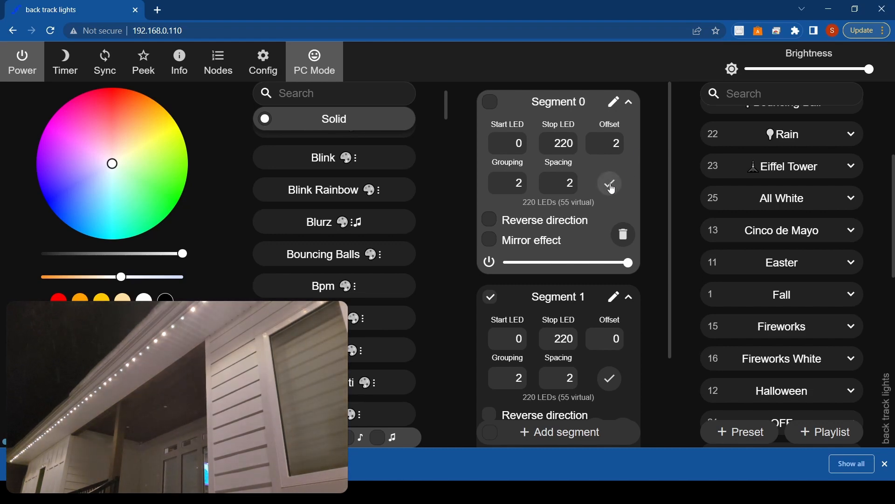
{"action": "scroll", "scroll_direction": "down", "scroll_amount": 3}
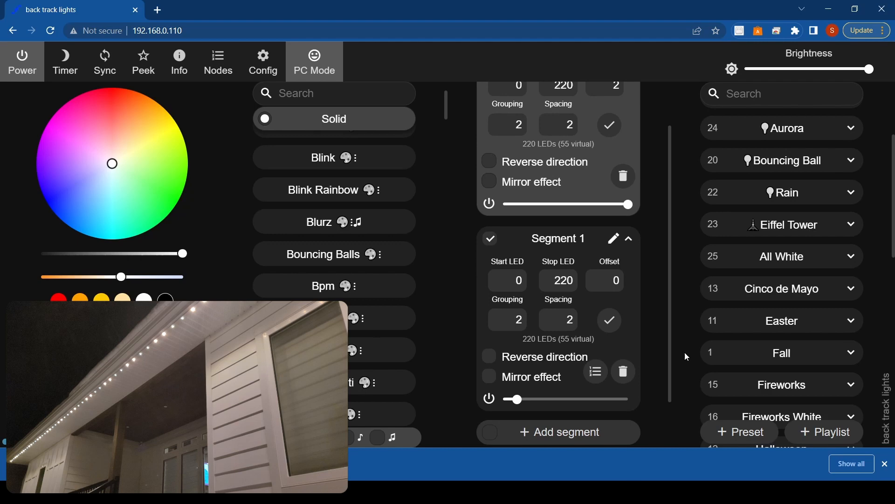
Save the current setup as preset 30 named 'two bright two dim'.
{"action": "left_click", "coordinate": [740, 432]}
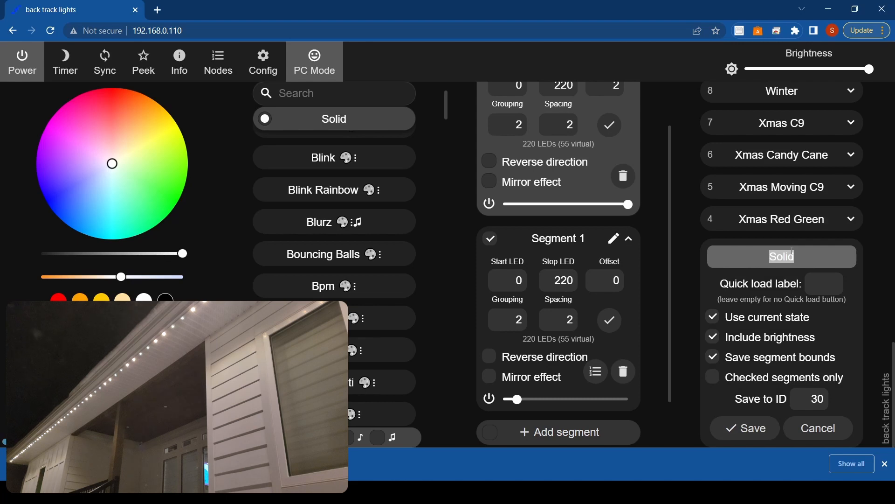
{"action": "type", "text": "one bri"}
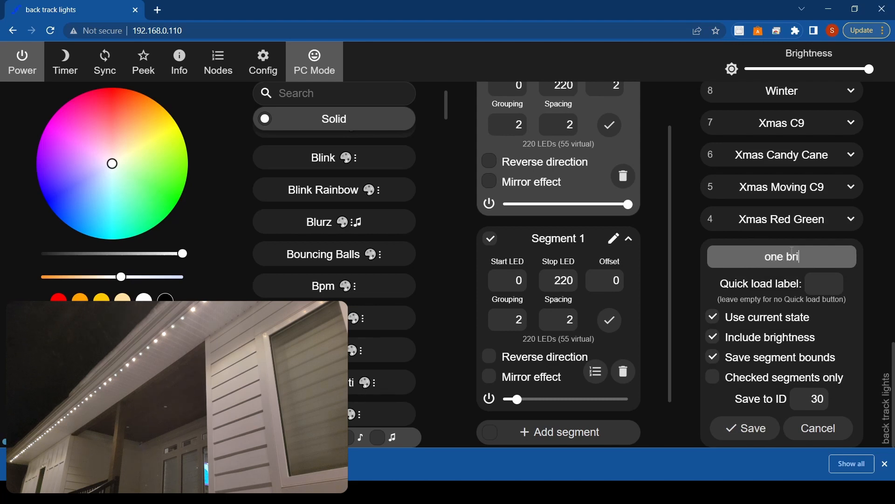
{"action": "type", "text": "ght"}
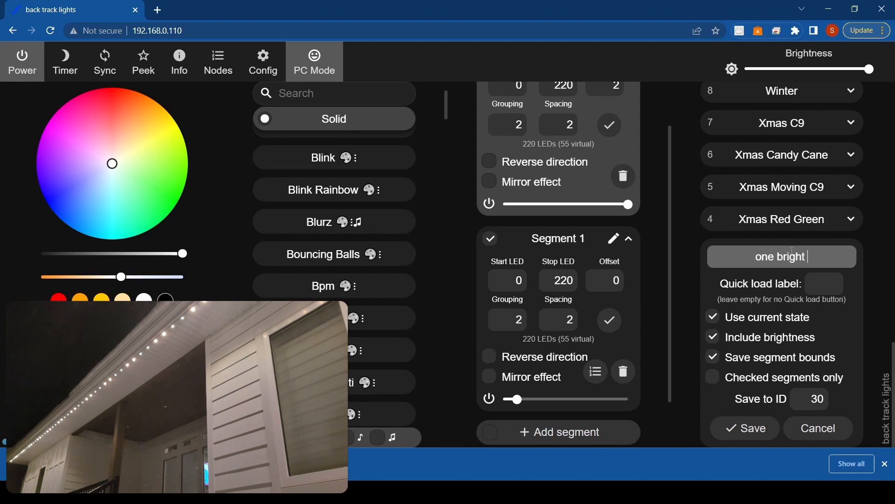
{"action": "type", "text": "one"}
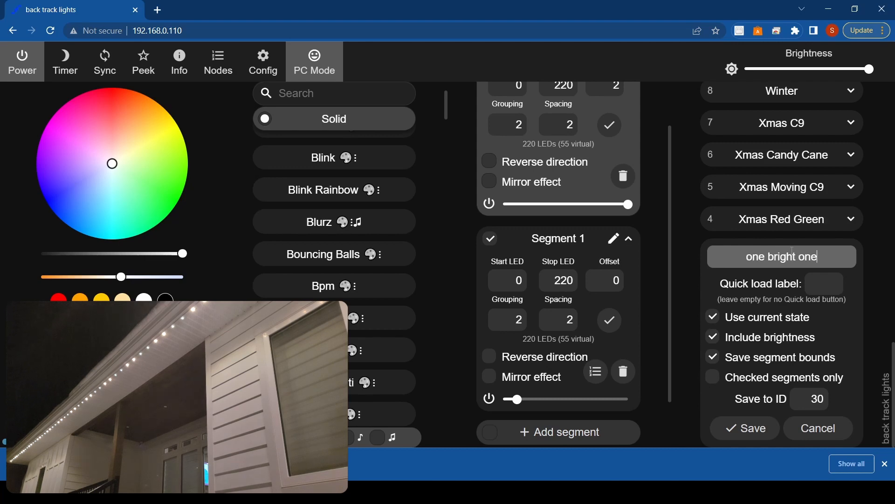
{"action": "type", "text": "dim"}
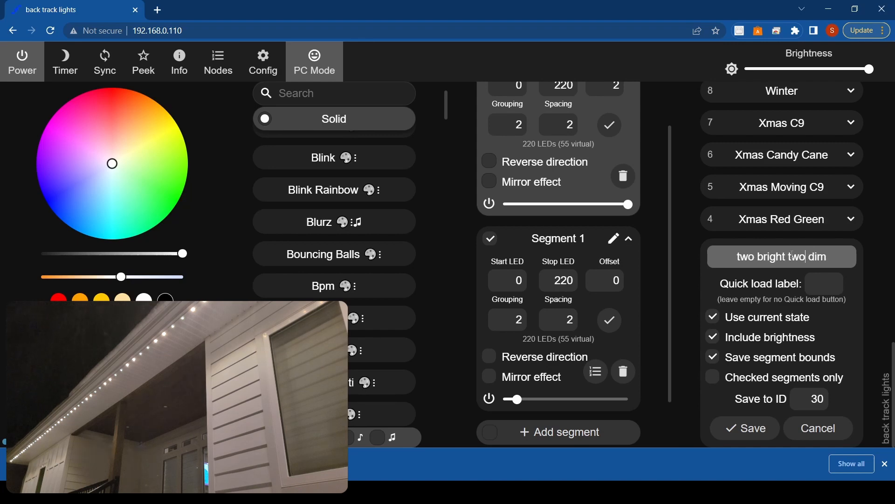
{"action": "left_click", "coordinate": [744, 428]}
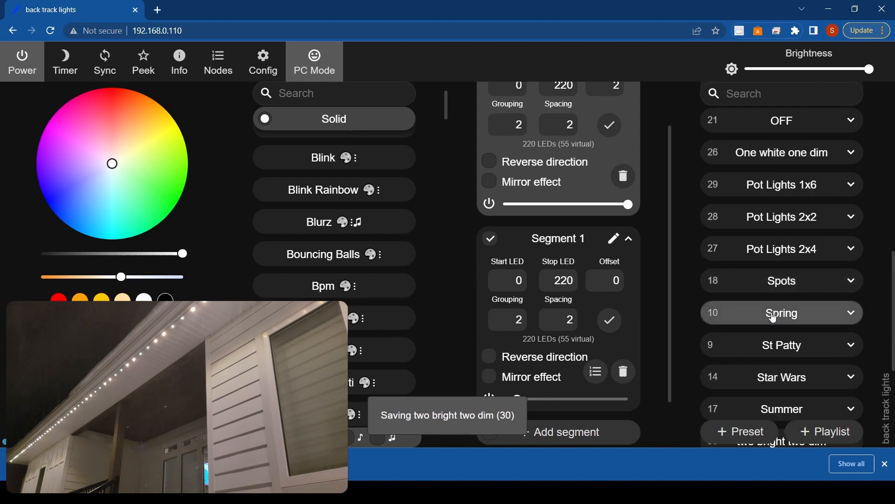
Compare the One white one dim, two bright two dim and All White presets, ending on All White.
{"action": "scroll", "scroll_direction": "up", "scroll_amount": 3}
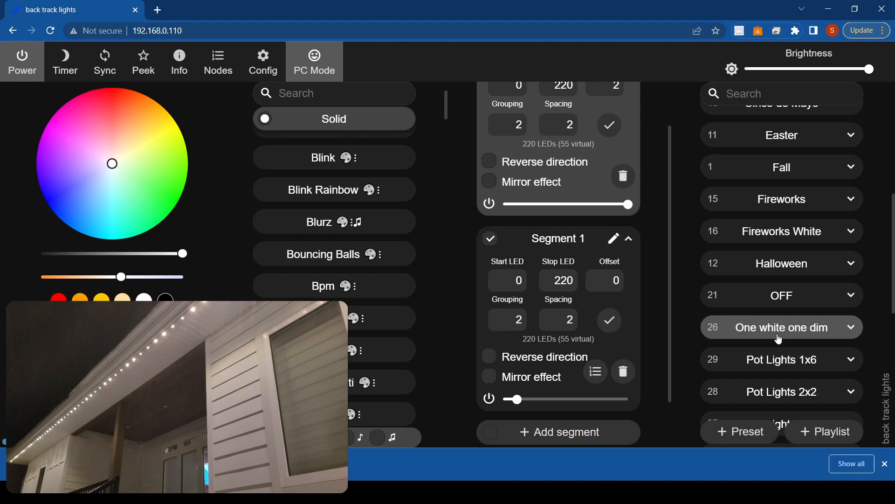
{"action": "left_click", "coordinate": [781, 326]}
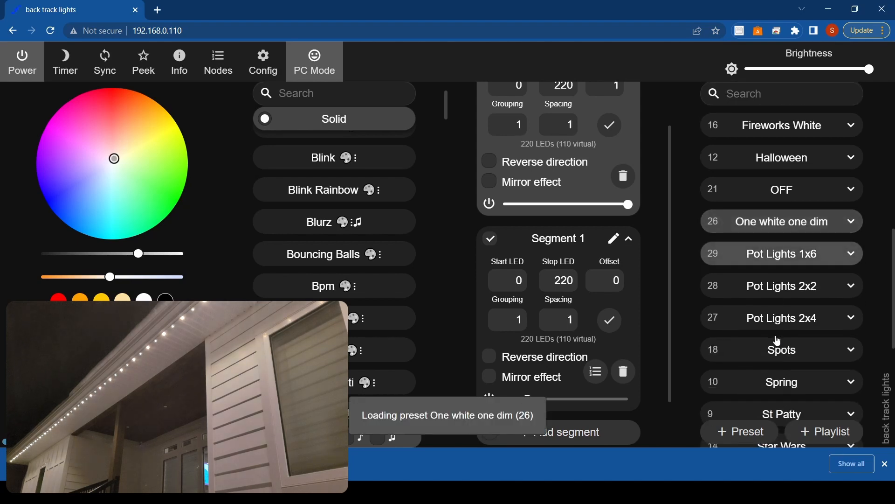
{"action": "scroll", "scroll_direction": "down", "scroll_amount": 3}
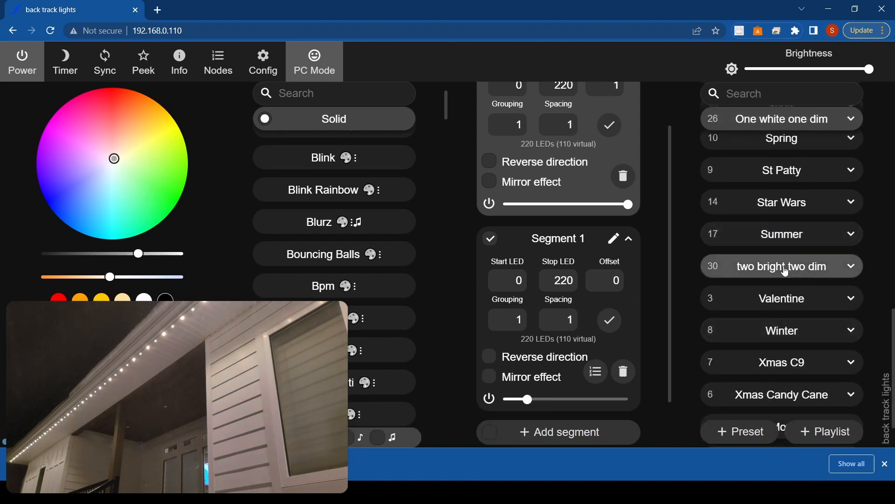
{"action": "left_click", "coordinate": [782, 265]}
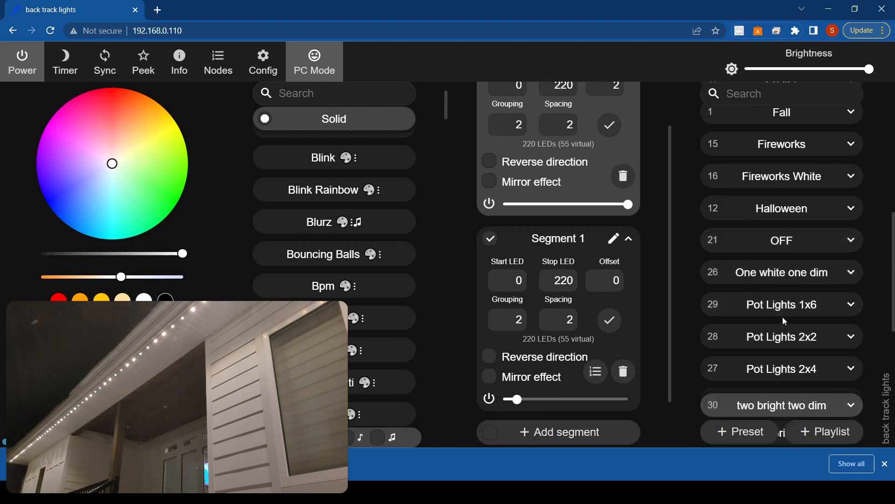
{"action": "scroll", "scroll_direction": "up", "scroll_amount": 3}
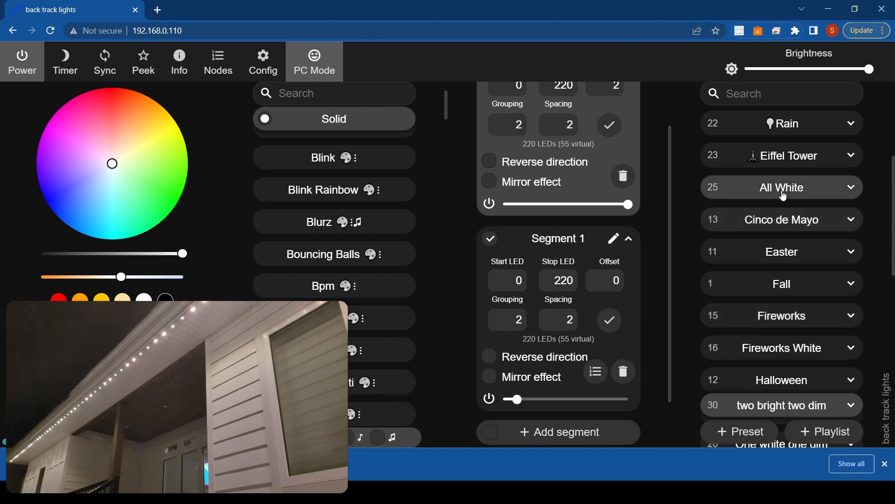
{"action": "left_click", "coordinate": [782, 188]}
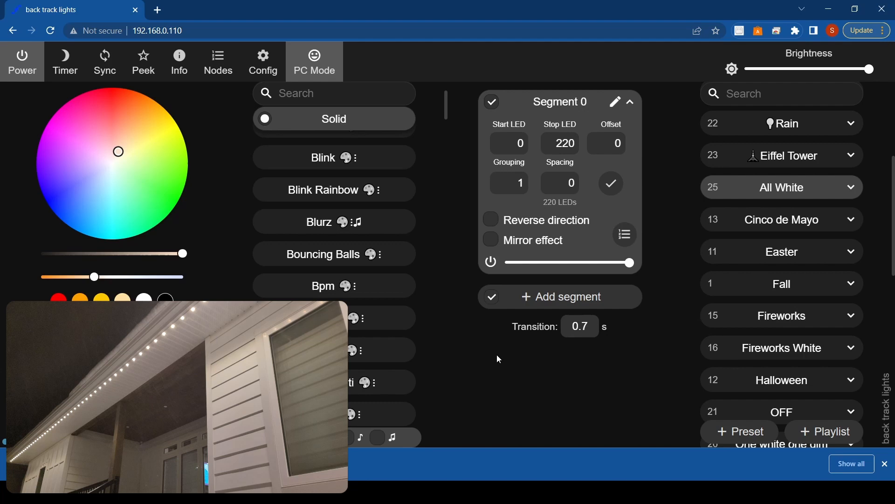
{"action": "mouse_move", "coordinate": [453, 258]}
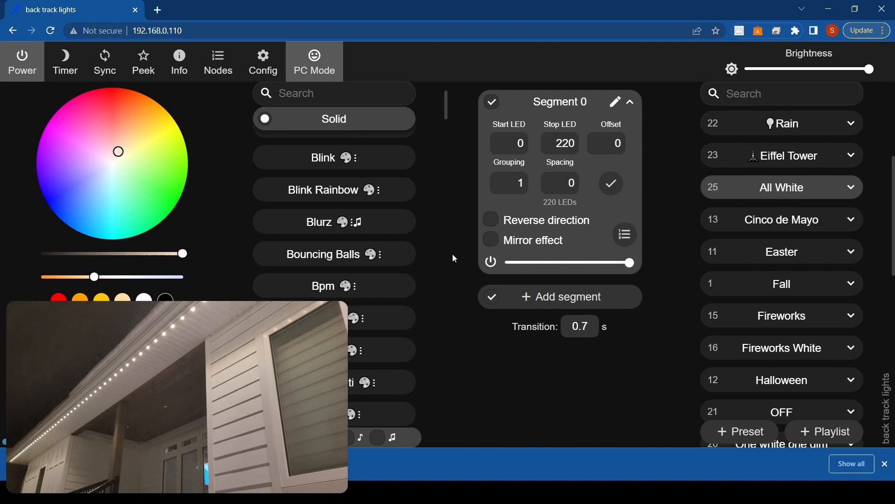